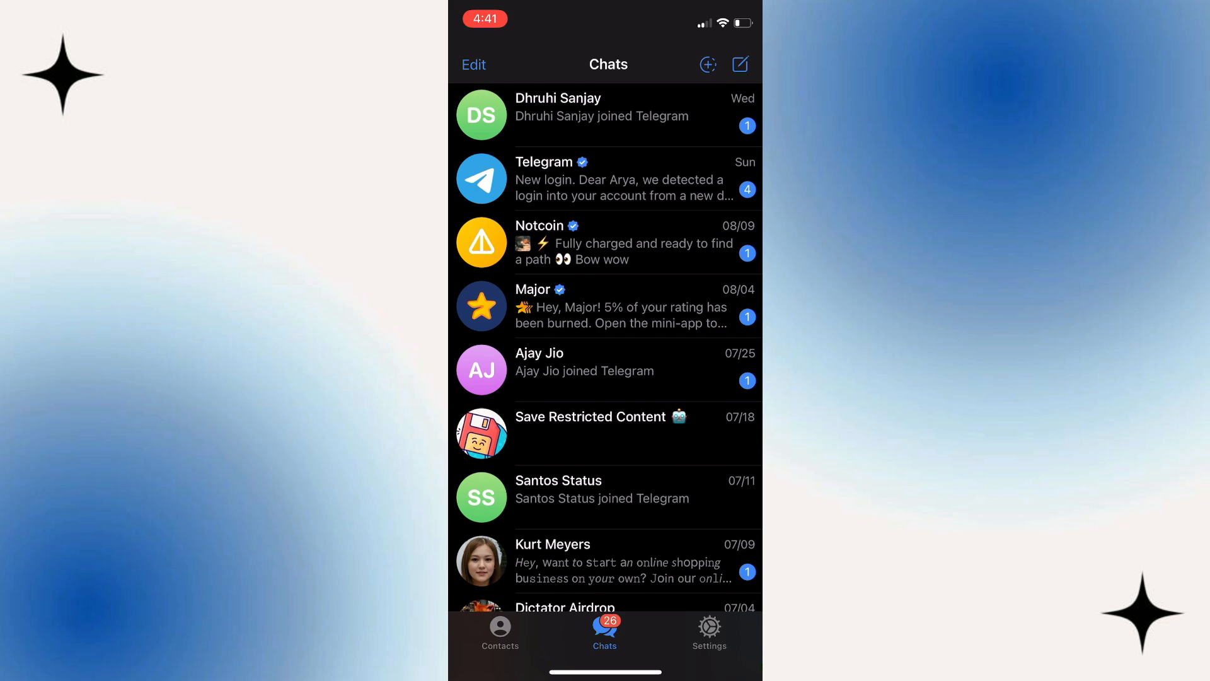
- Try Find People Nearby from Telegram's Contacts list
left_click(499, 633)
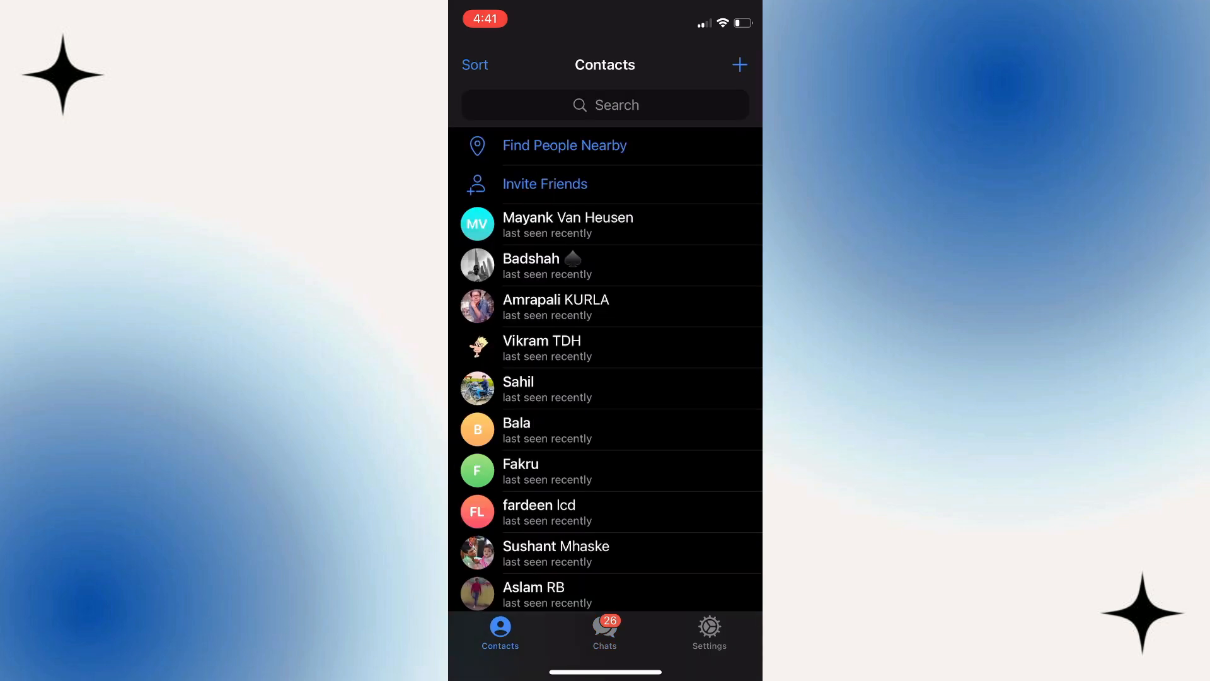
left_click(563, 145)
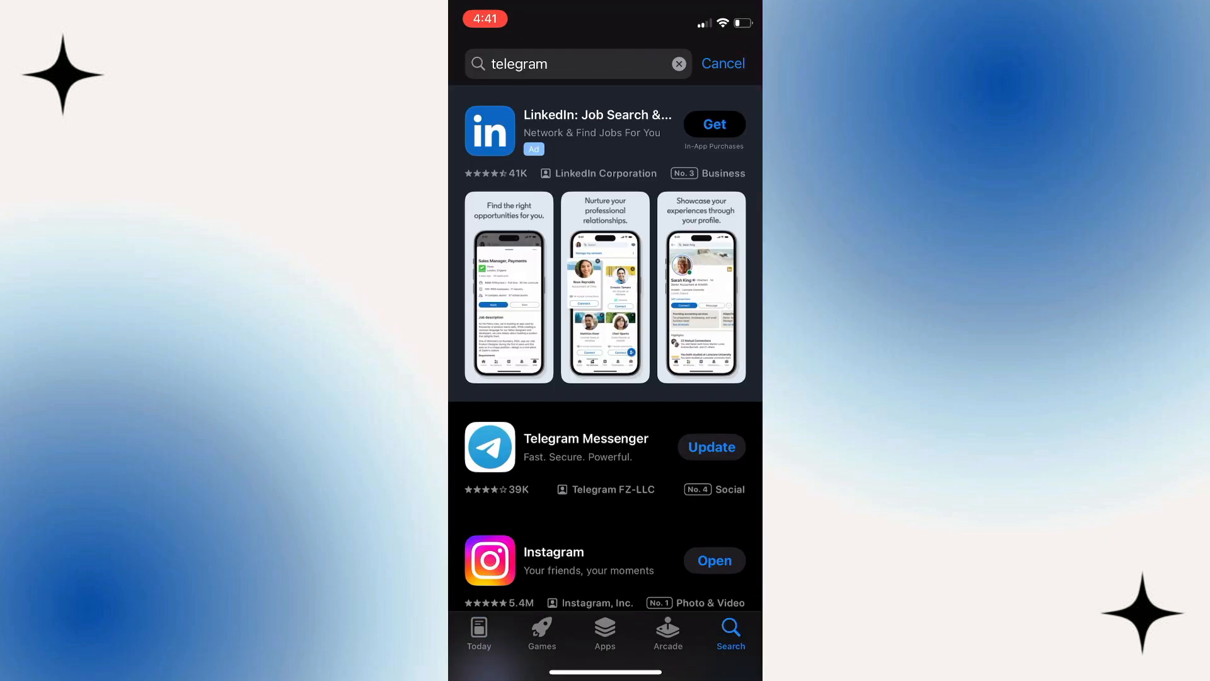
- Update Telegram Messenger from the App Store search results
left_click(585, 447)
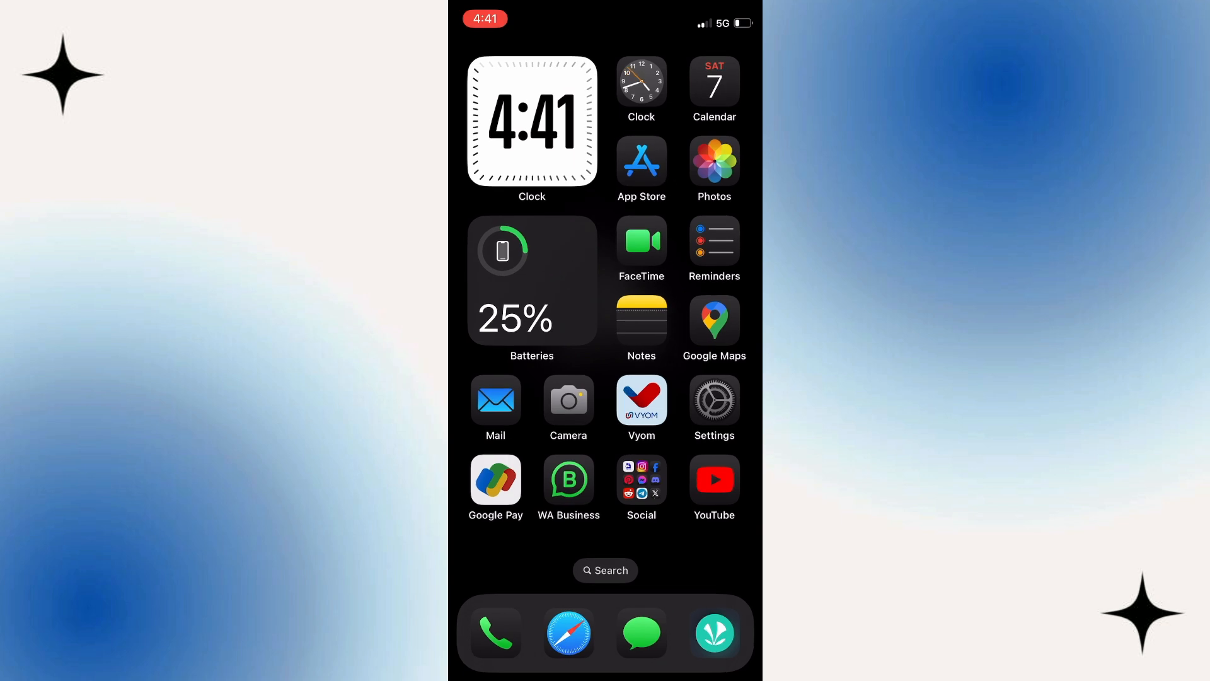
- Reach Telegram's entry in Settings > General > iPhone Storage
left_click(713, 401)
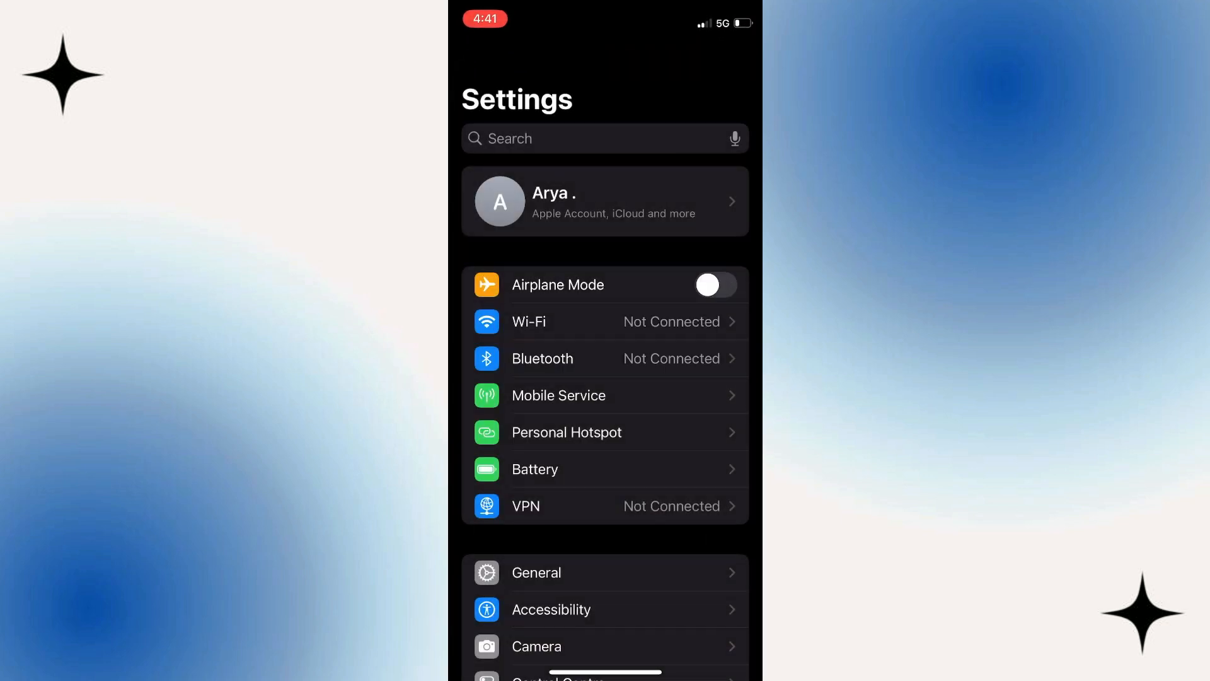
scroll("down", 3)
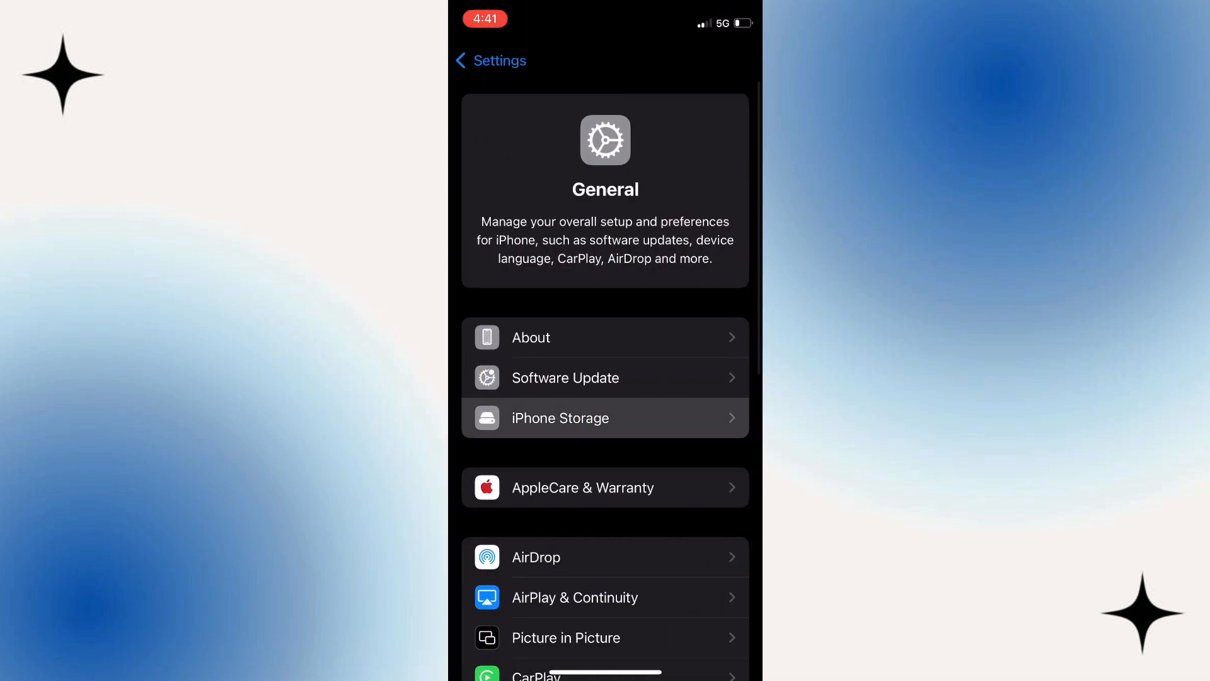
left_click(560, 417)
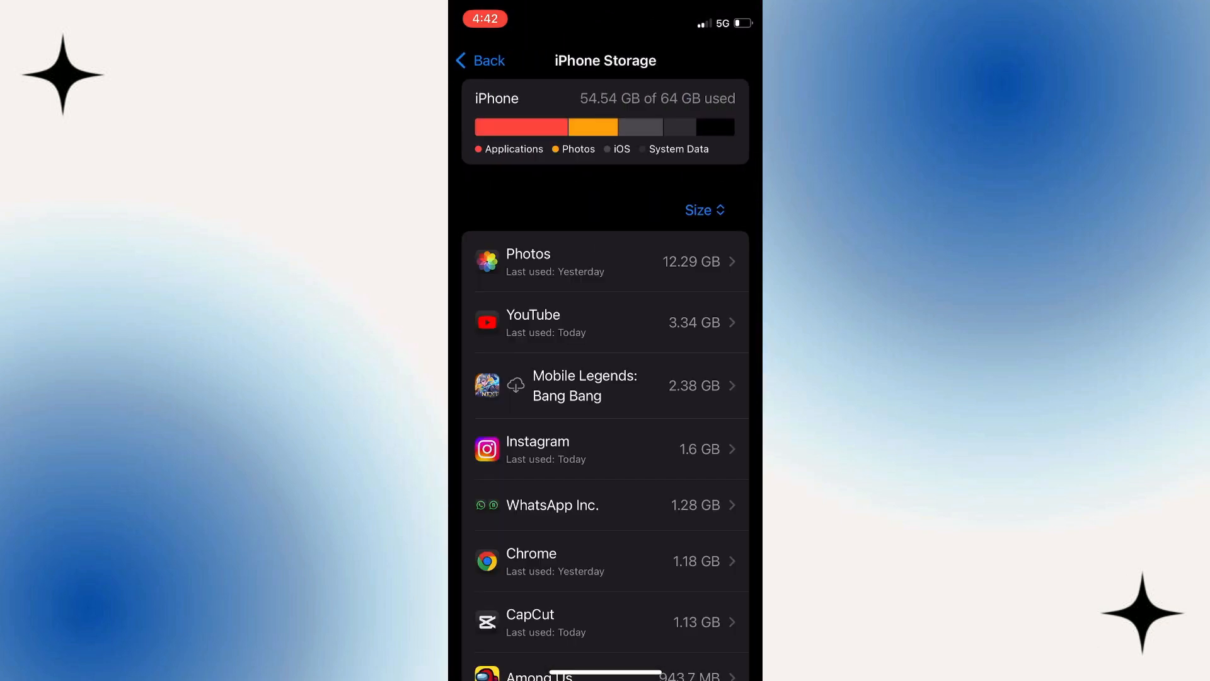
scroll("down", 3)
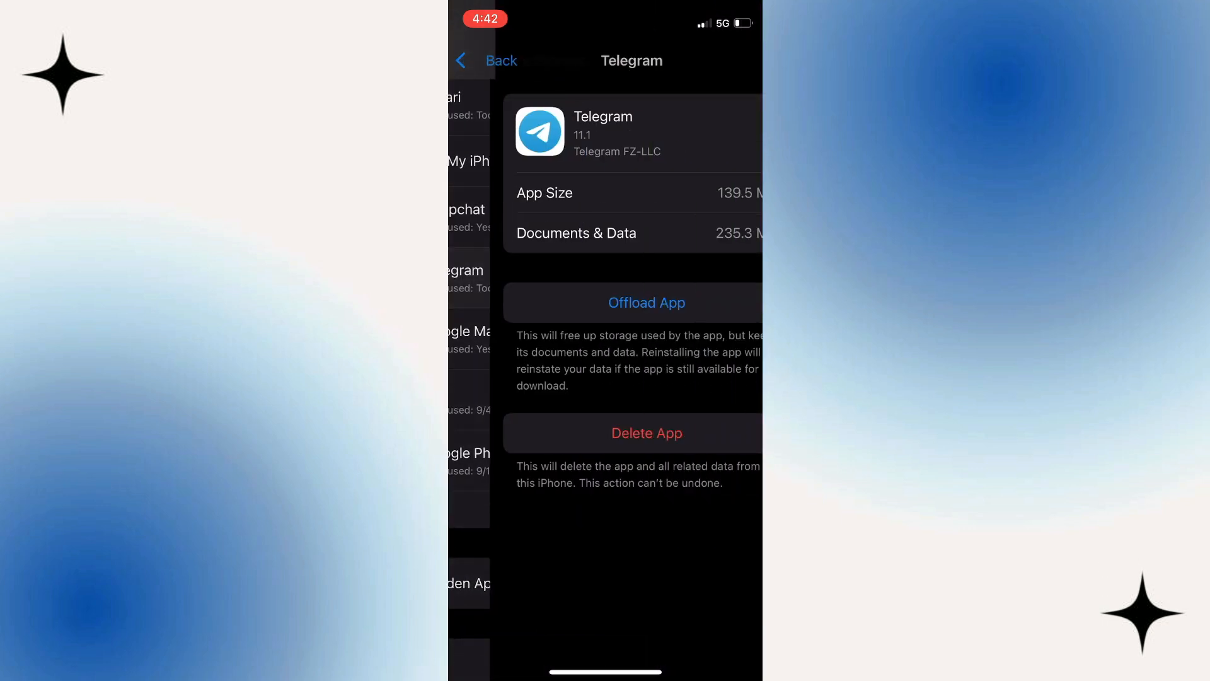
- Offload Telegram keeping its documents and data, then reinstall it
left_click(631, 302)
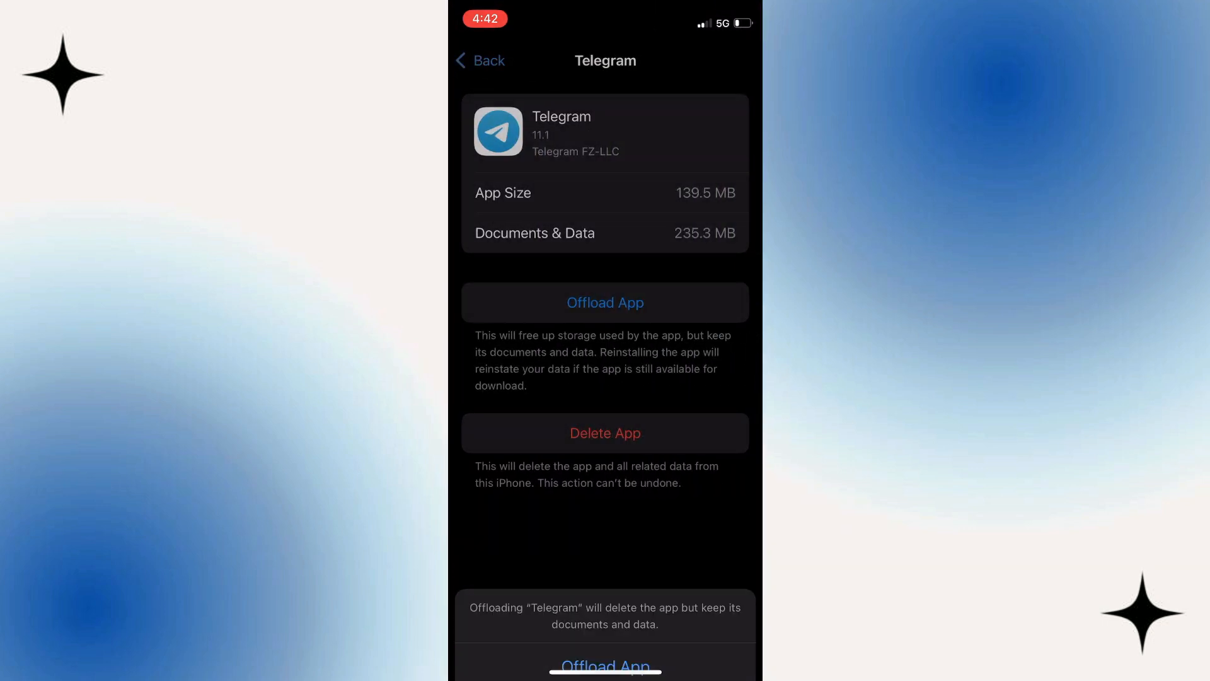
left_click(604, 664)
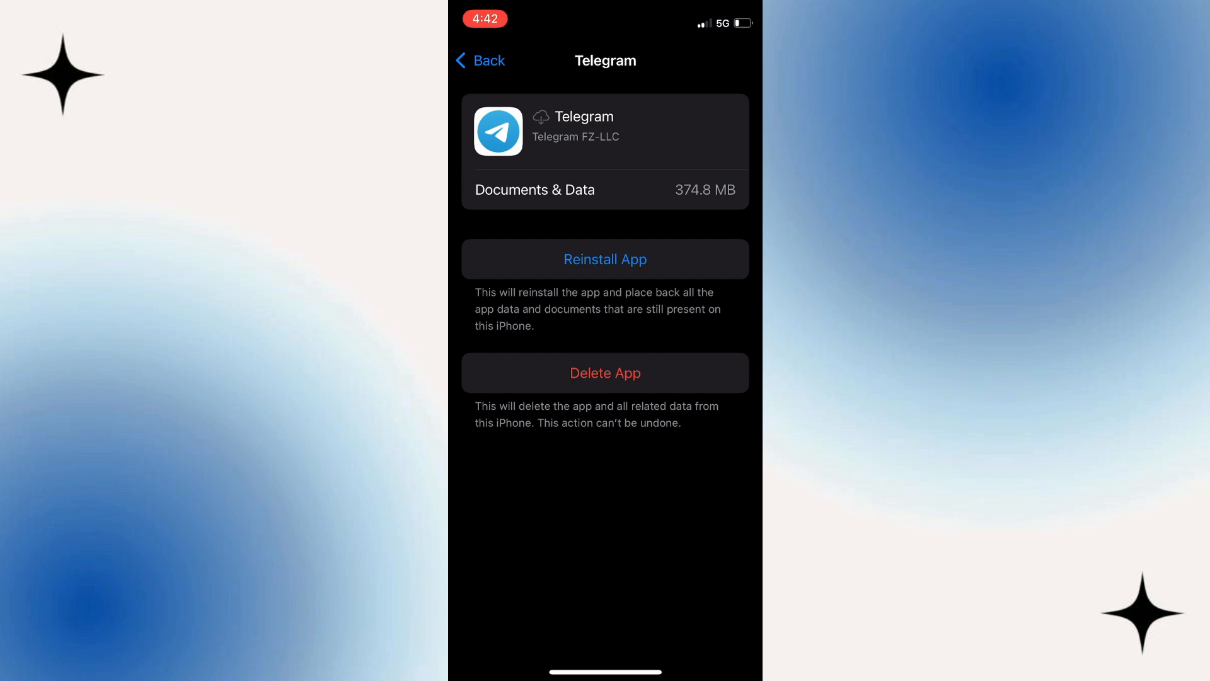
left_click(605, 258)
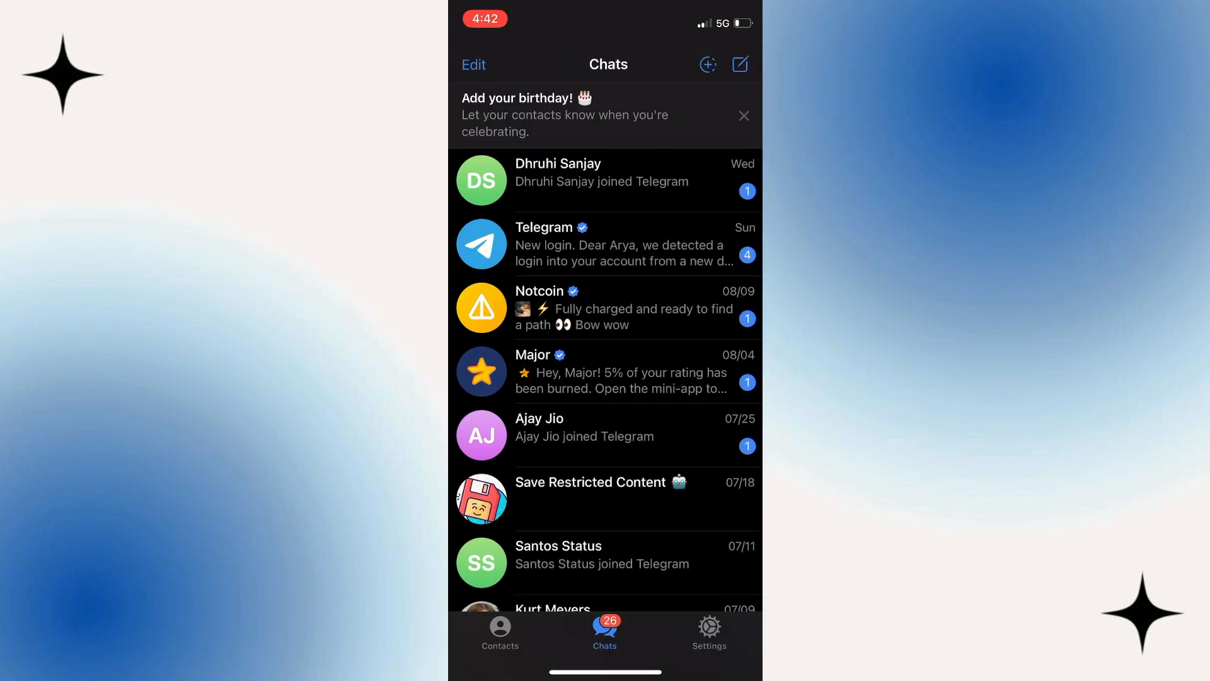
- Launch the reinstalled Telegram and view its Chats list
left_click(499, 633)
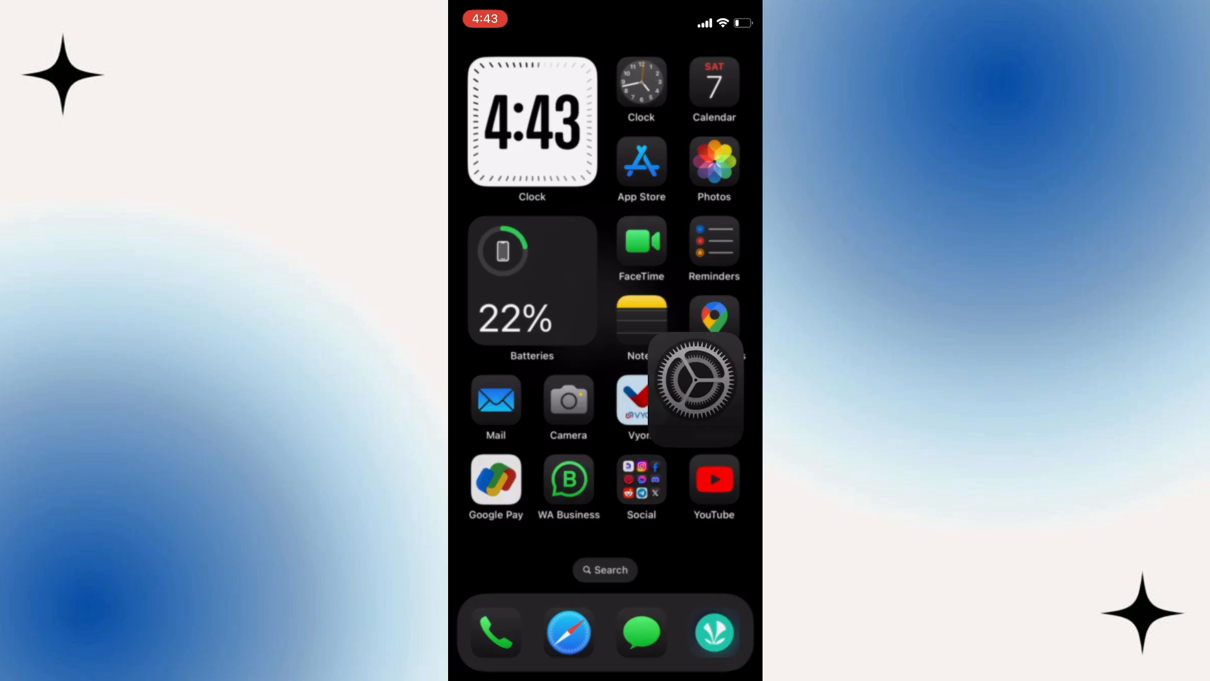
- Start an iOS Software Update check from Settings > General
left_click(694, 388)
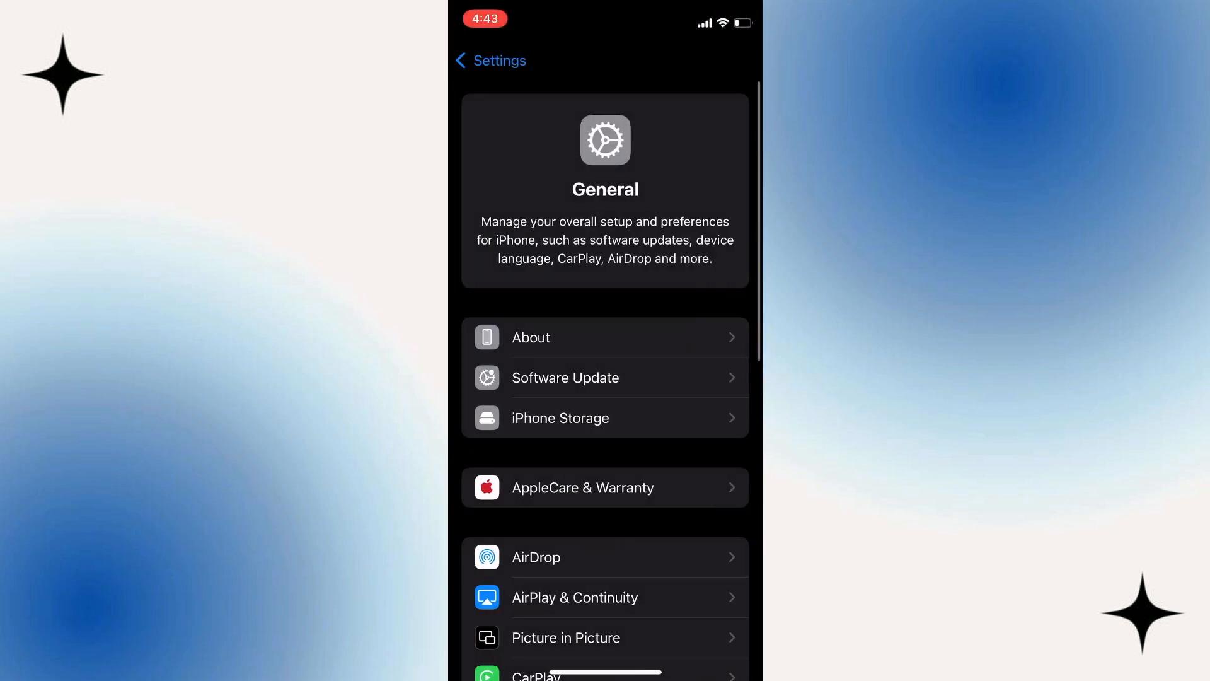
left_click(491, 60)
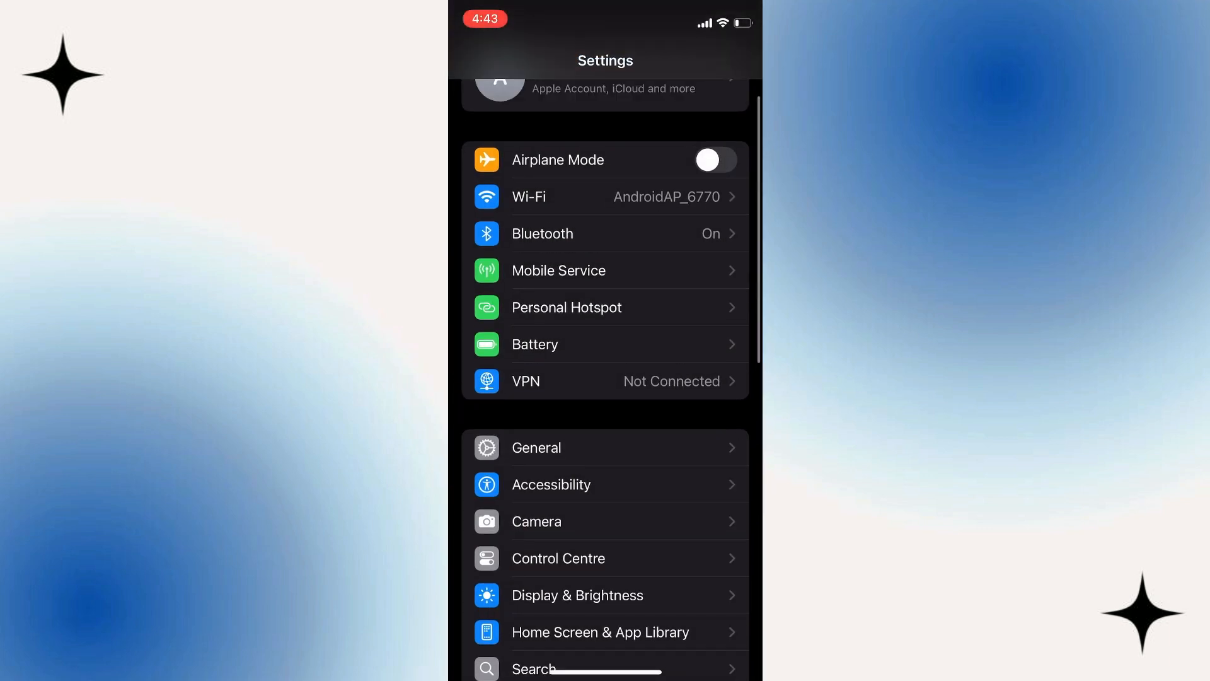
left_click(536, 447)
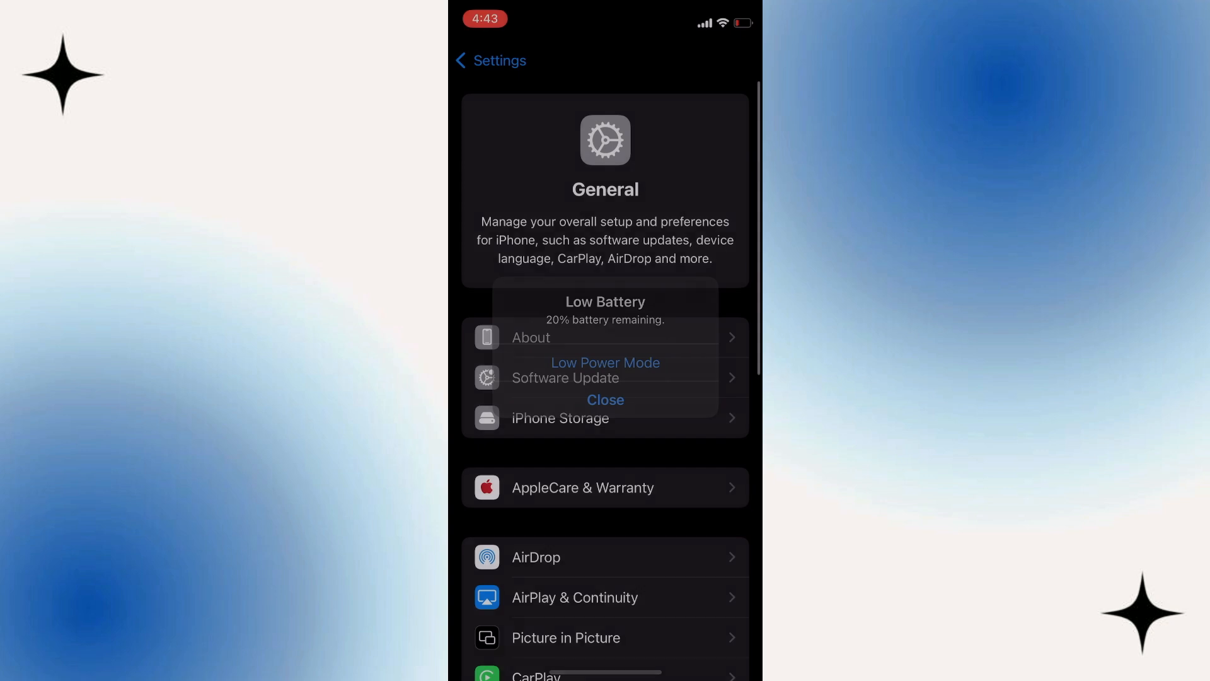
left_click(564, 377)
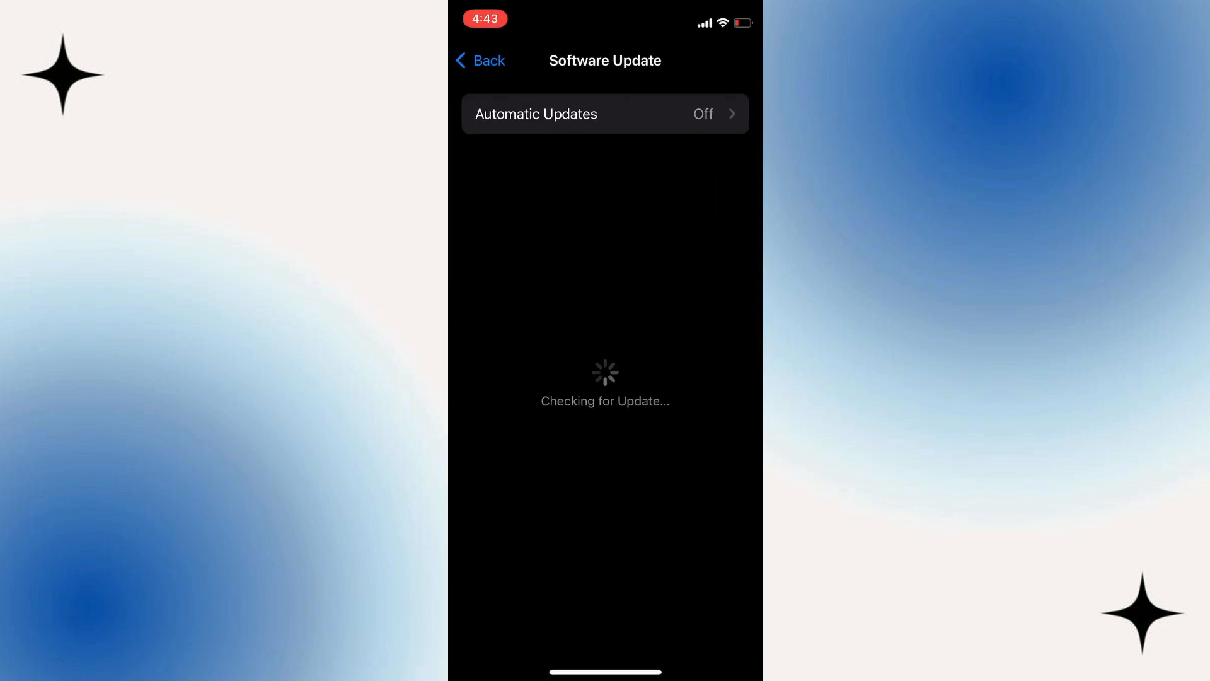